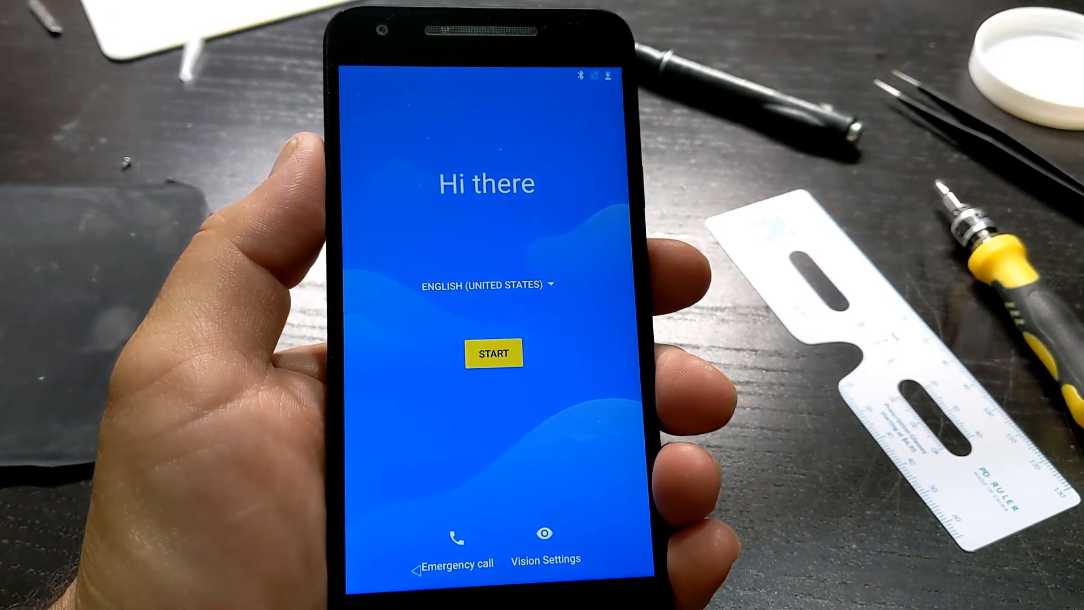
Step: Start setup from the Hi there screen and skip the mobile network step without a SIM
left_click(493, 353)
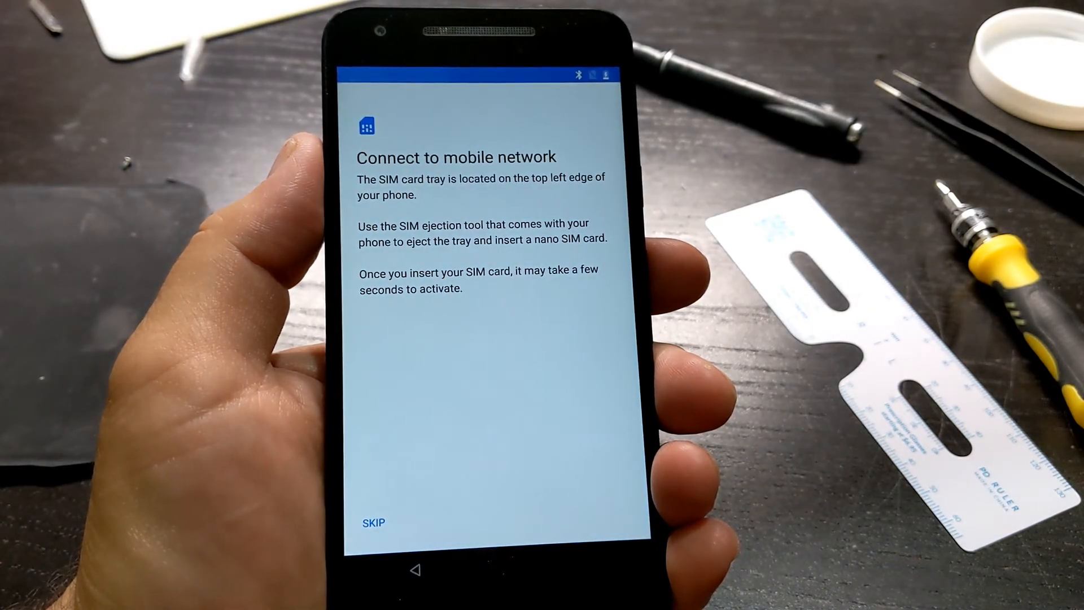
left_click(374, 521)
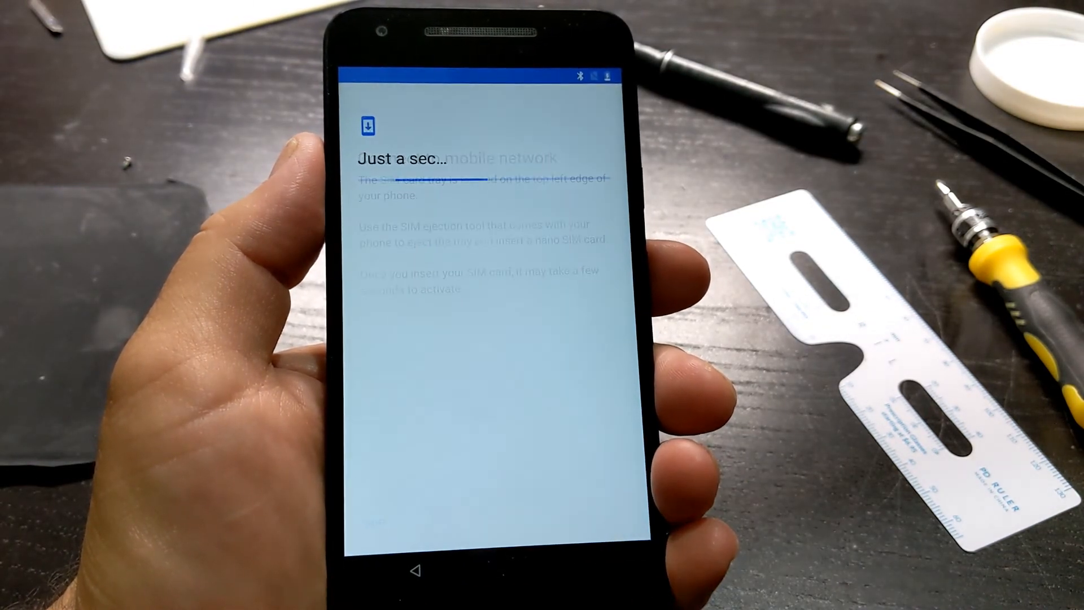